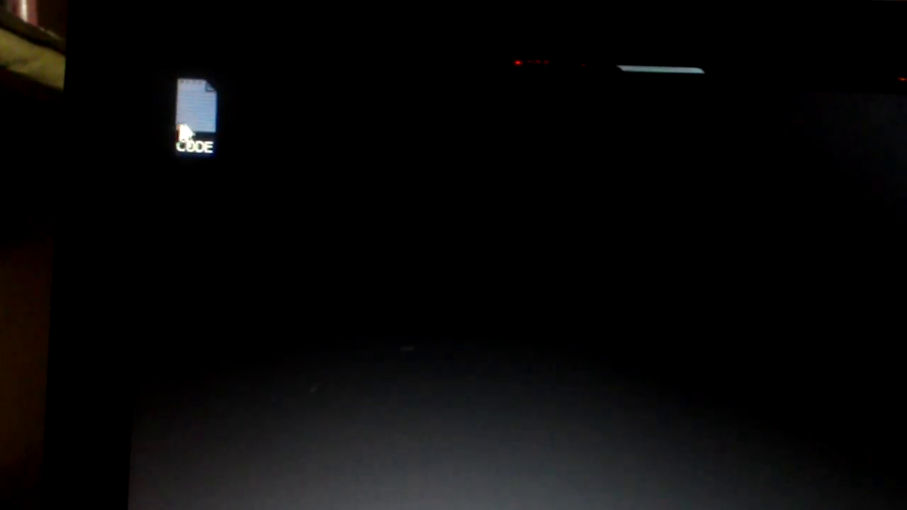
Open the CODE text file from the desktop to show its brake, setdir, setfreq and stop commands.
double_click(195, 114)
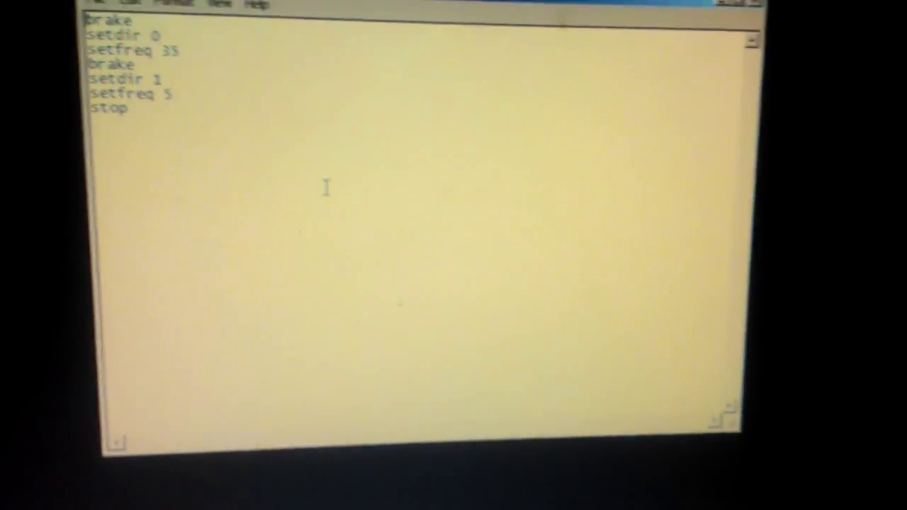